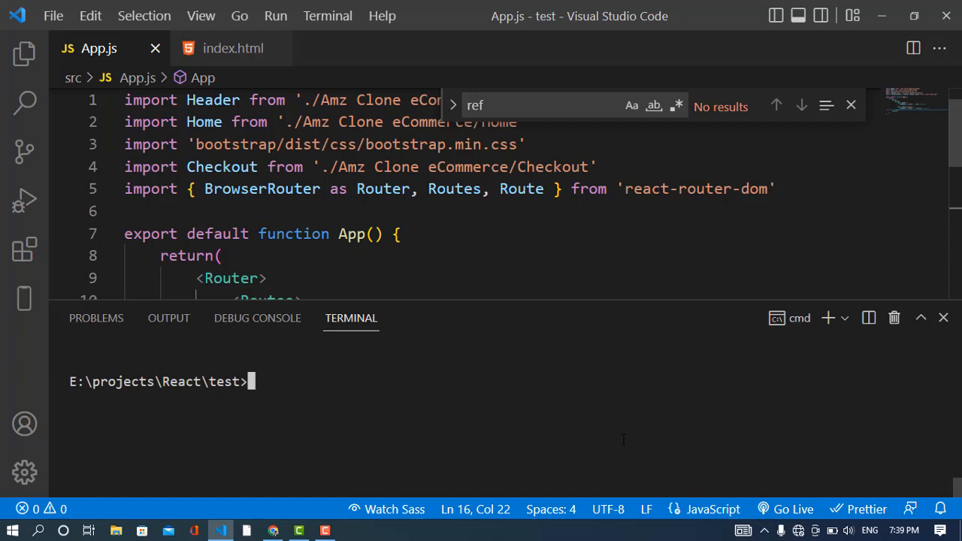
- Run npm install react-helmet in the integrated terminal to add the package
text(in)
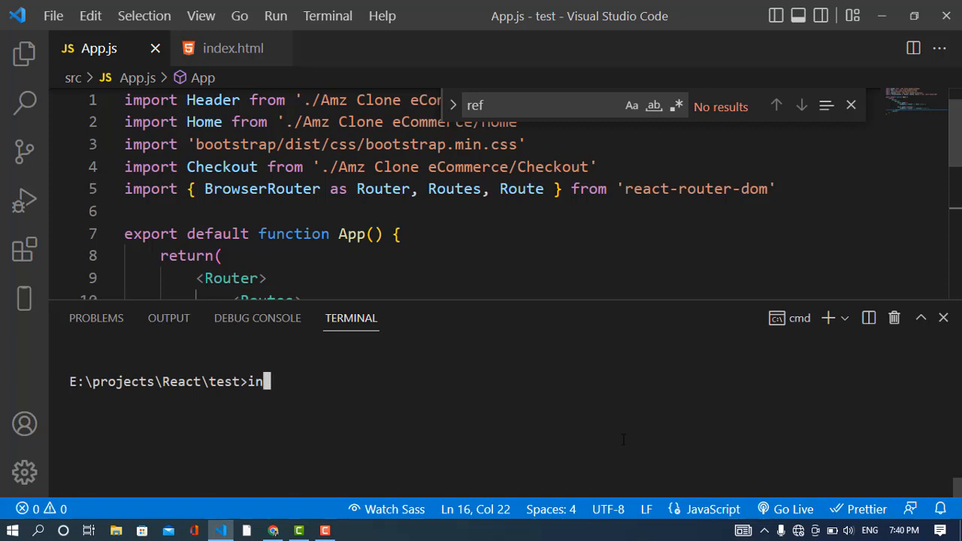
text(pm install)
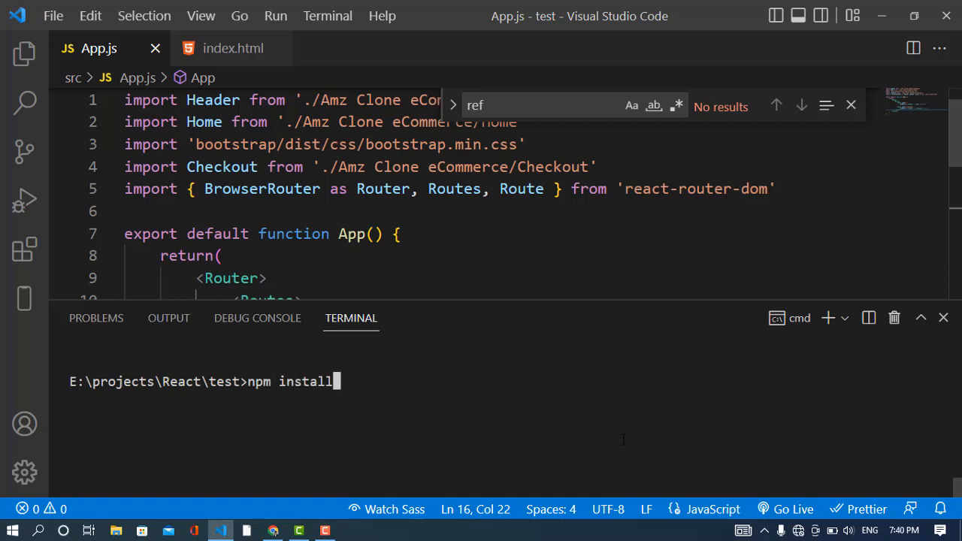
text(react)
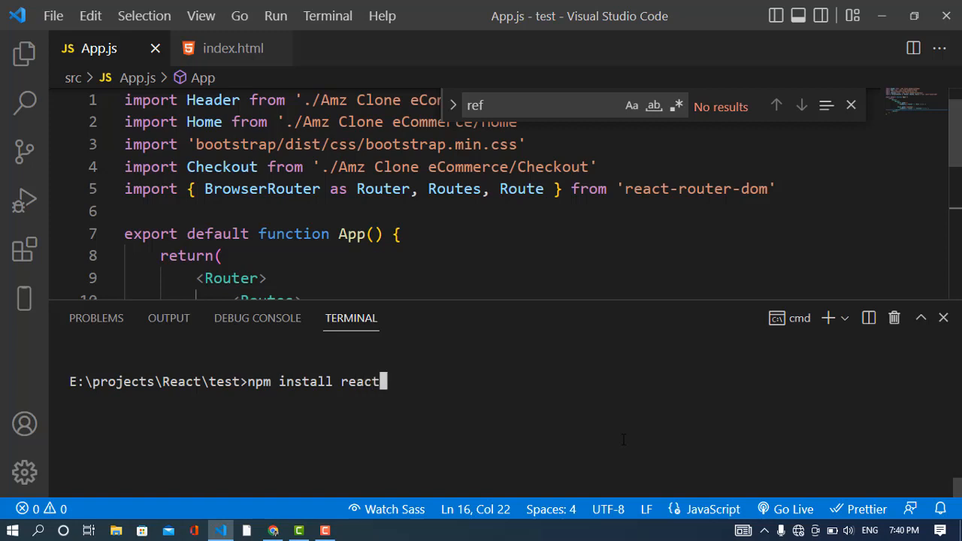
text(-helmet)
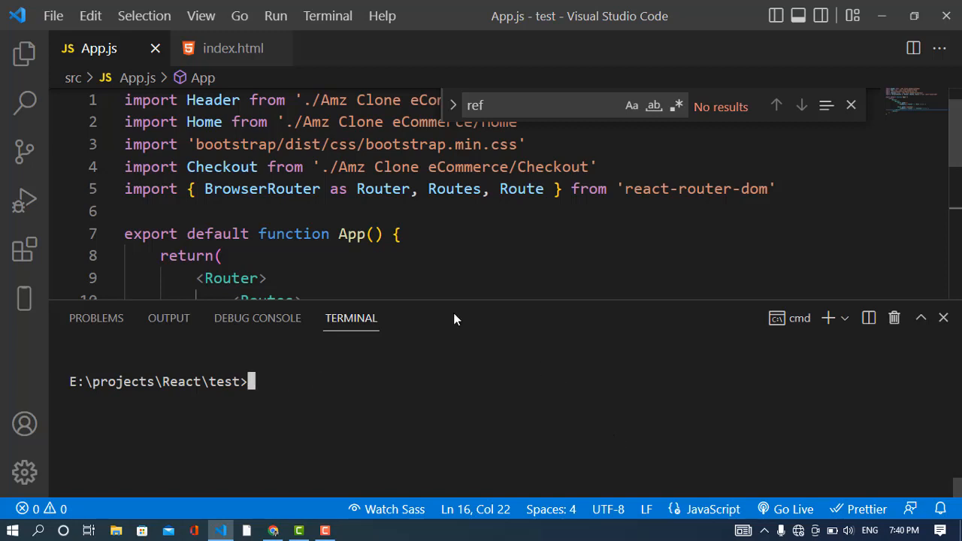
- Review App.js briefly and start the development server with npm start
scroll(down, 3)
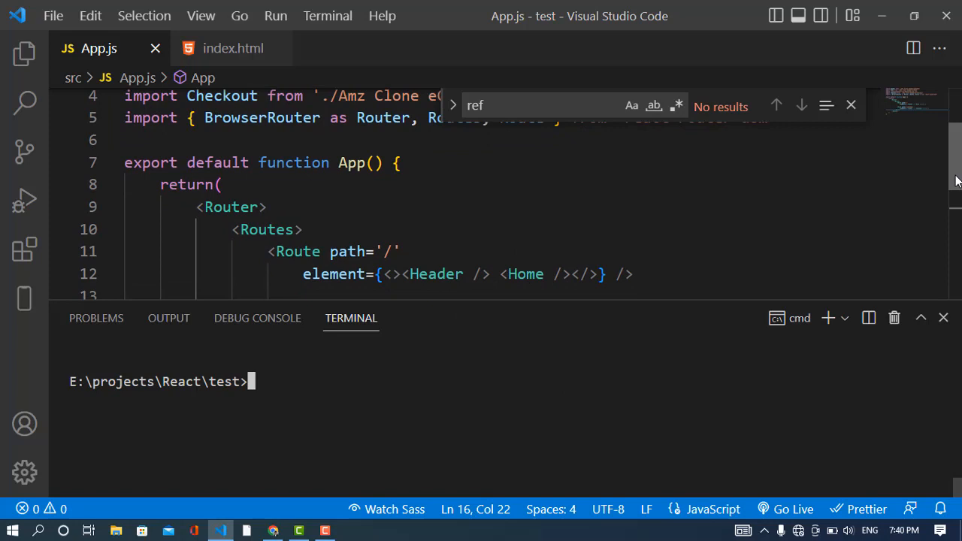
scroll(up, 3)
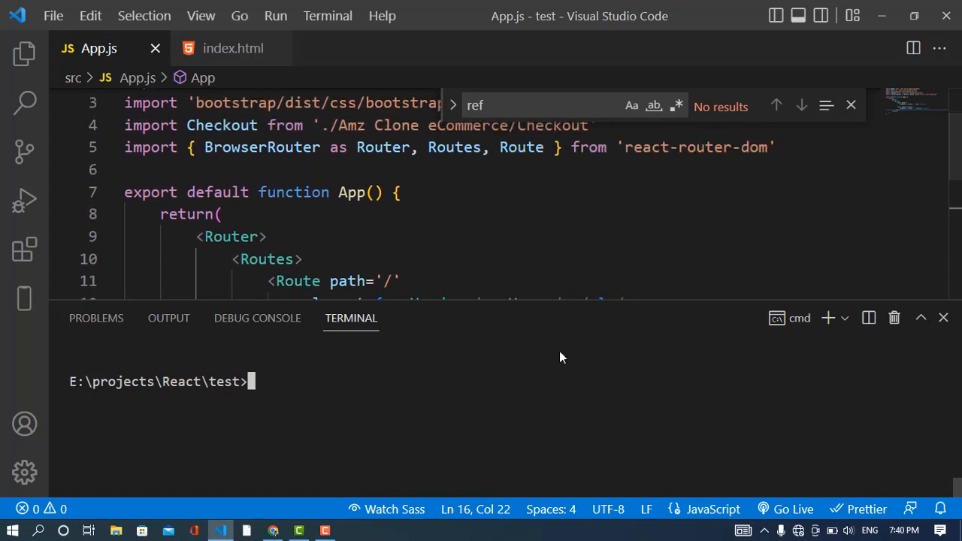
text(npm start)
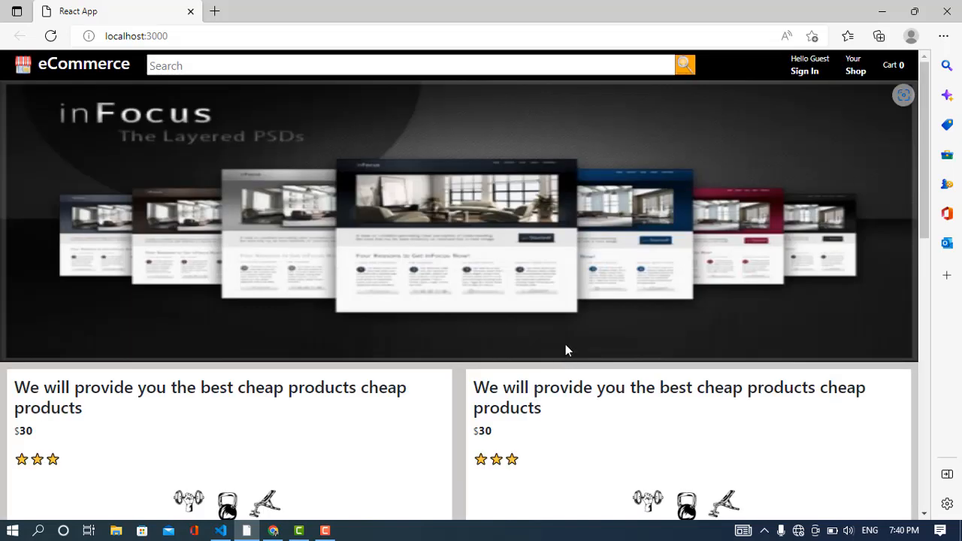
- Inspect the banner image on localhost:3000 to show the page head in DevTools Elements
scroll(down, 3)
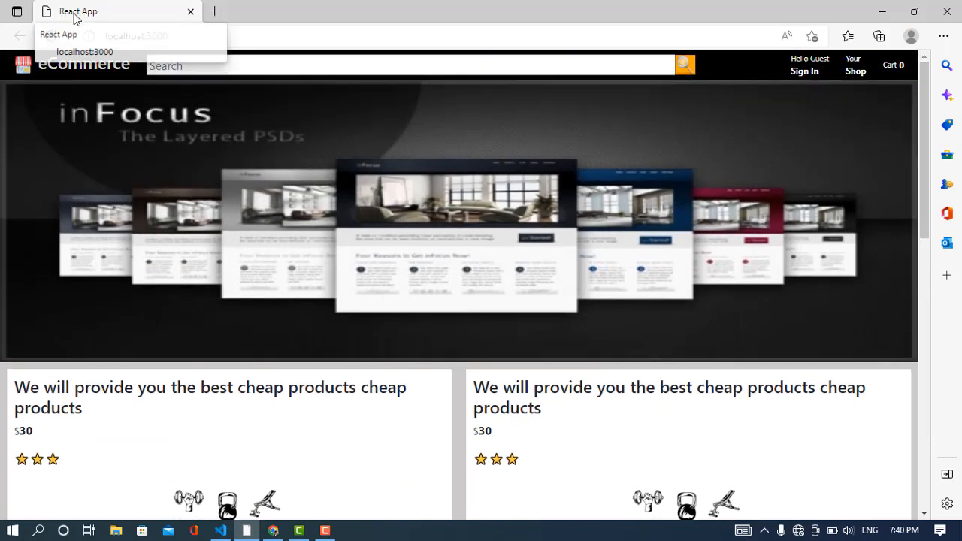
right_click(451, 226)
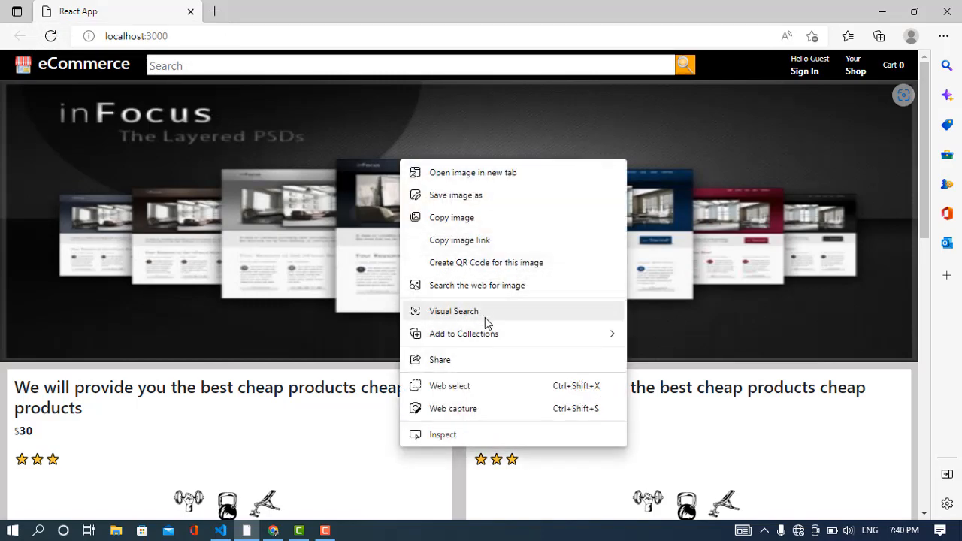
click(441, 432)
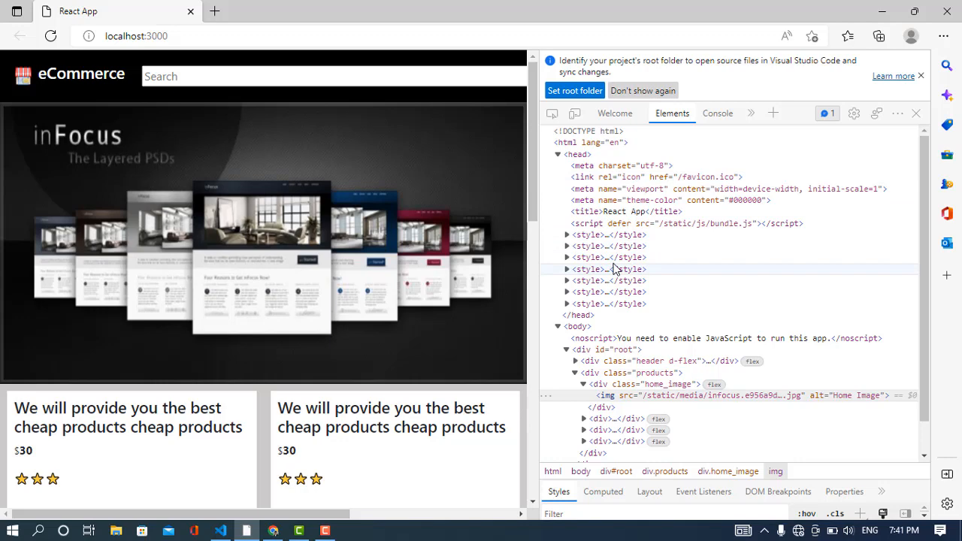
mouse_move(516, 178)
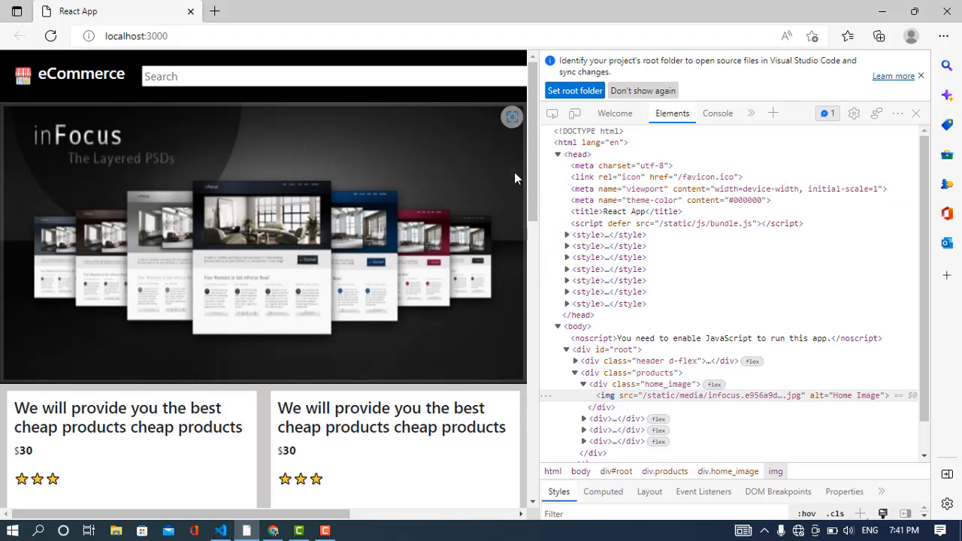
click(219, 532)
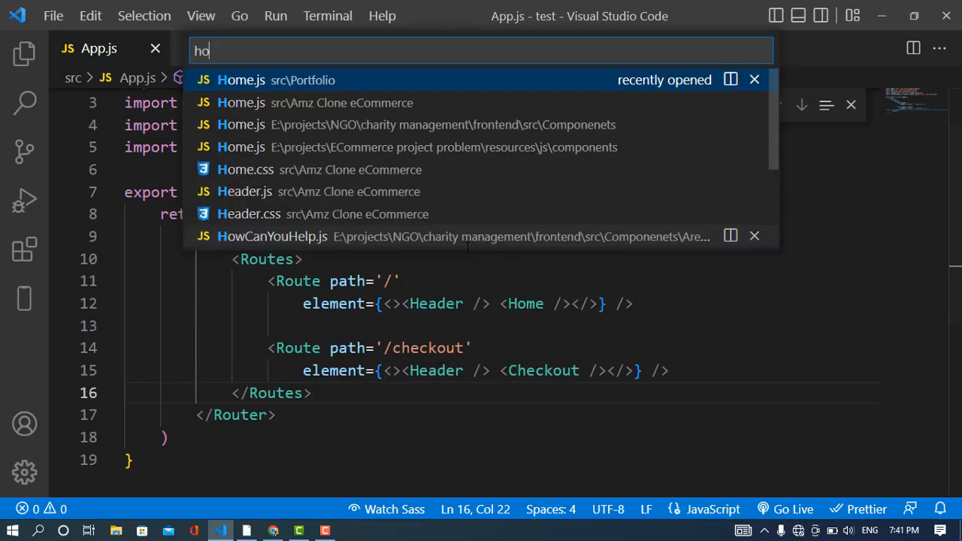
- Open Home.js via quick open and add import { Helmet } from 'react-helmet'
text(me)
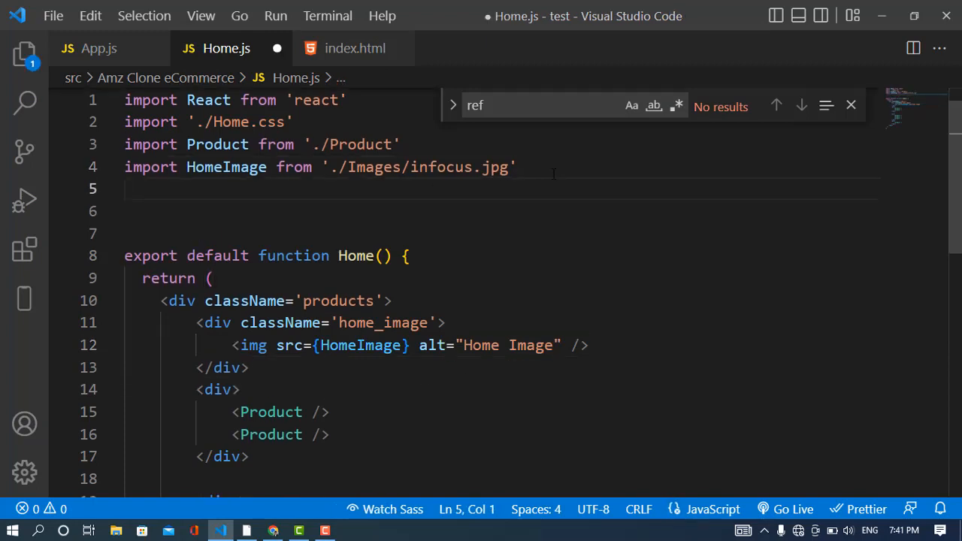
text(import {})
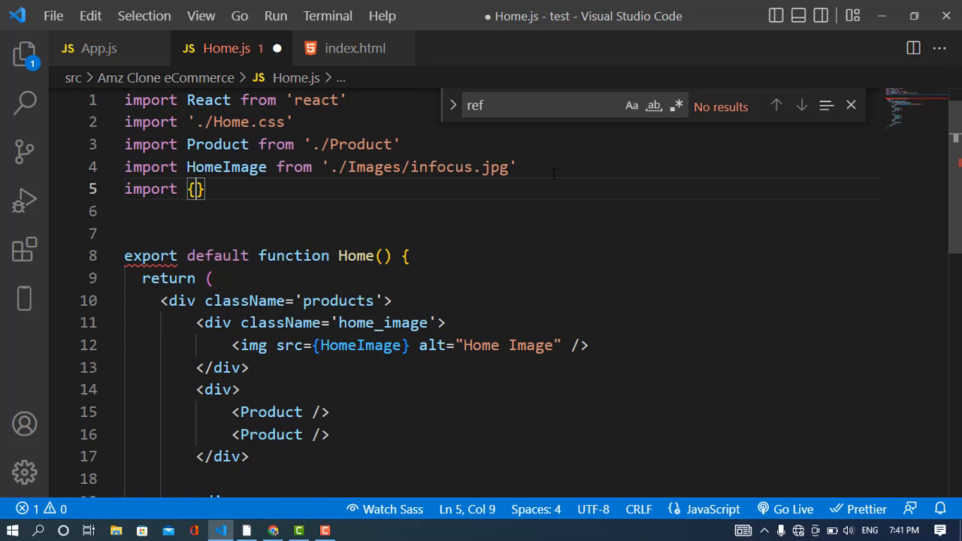
text(Helmet } from 'react-helmet')
text(<)
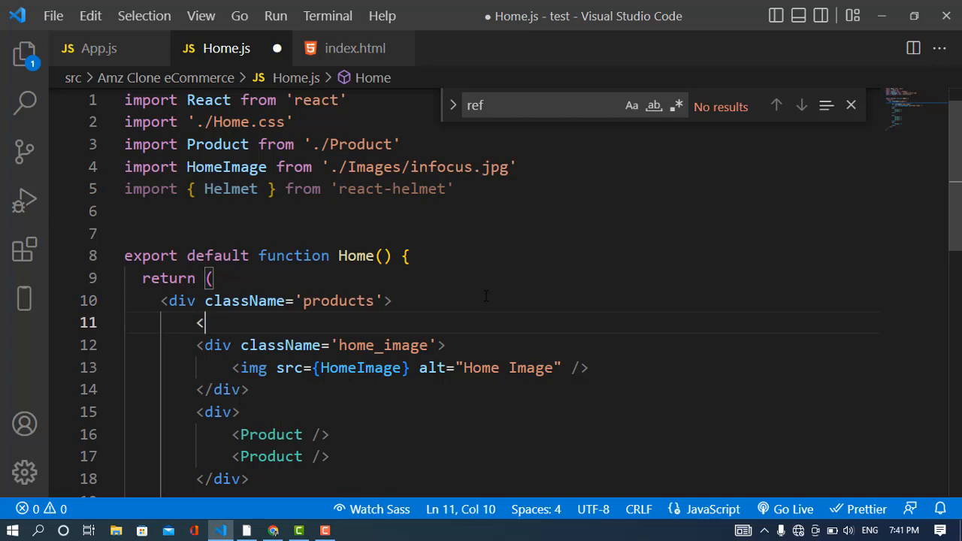
- Insert a <Helmet></Helmet> block inside the products div and begin a meta tag
text(Helmet>)
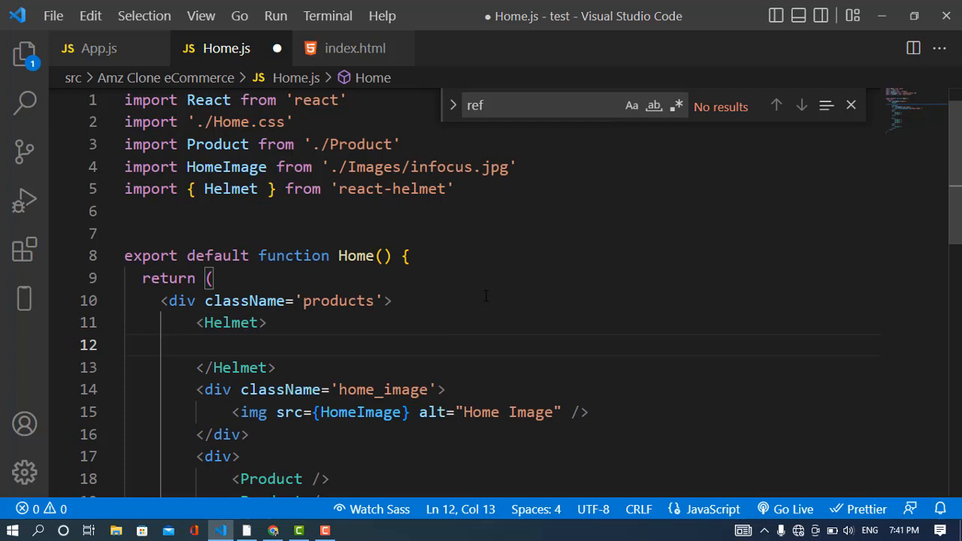
text(<meta charSet='u)
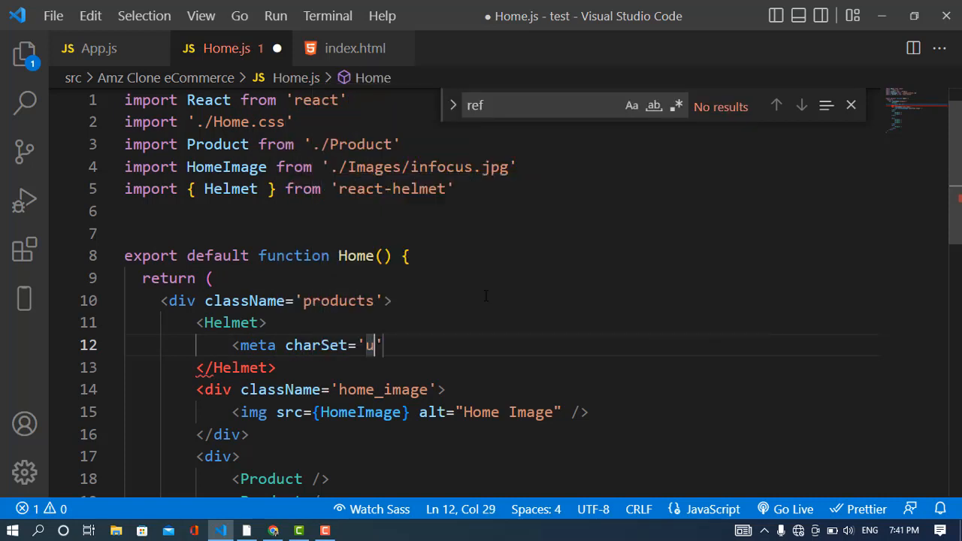
- Add a utf-8 charSet meta tag and a description meta tag about Amazon using React JS
text(tf-8)
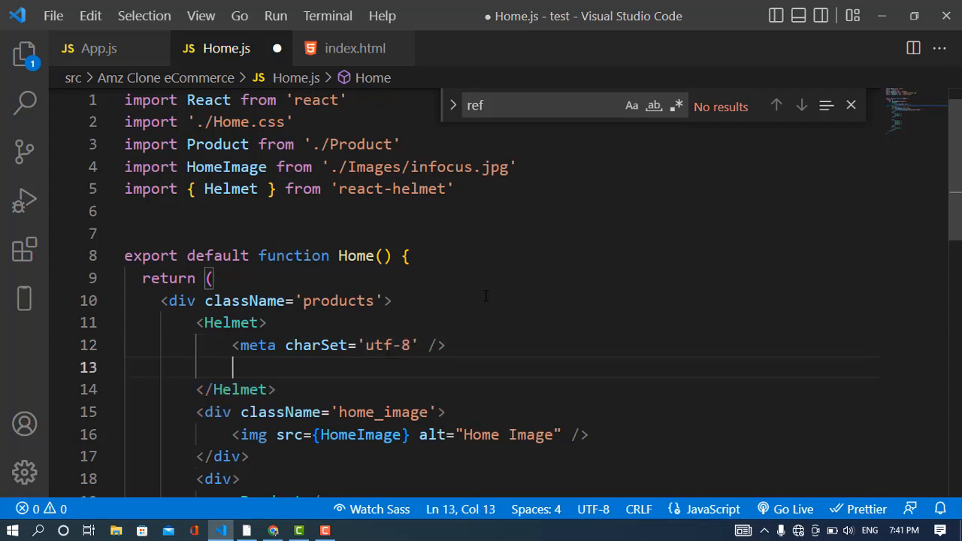
text(<meta name)
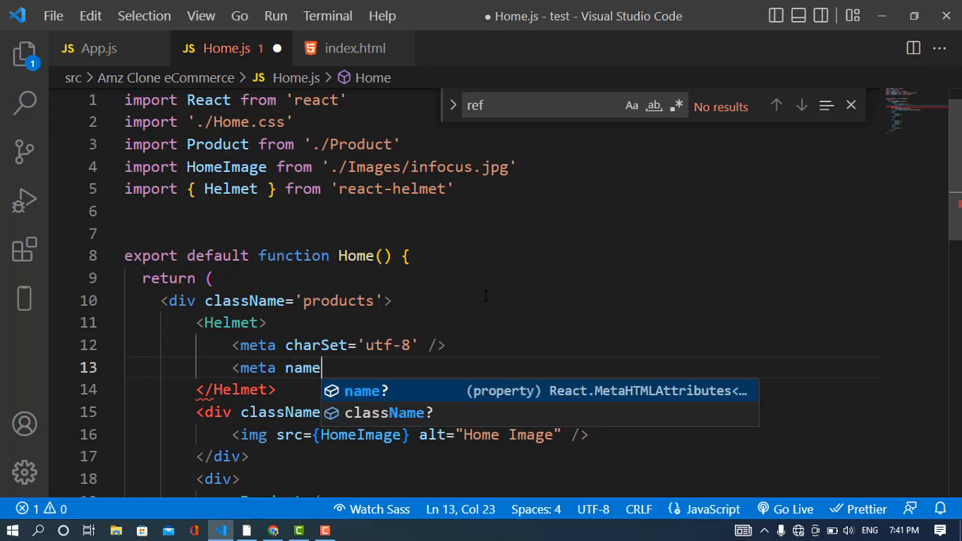
text(='des)
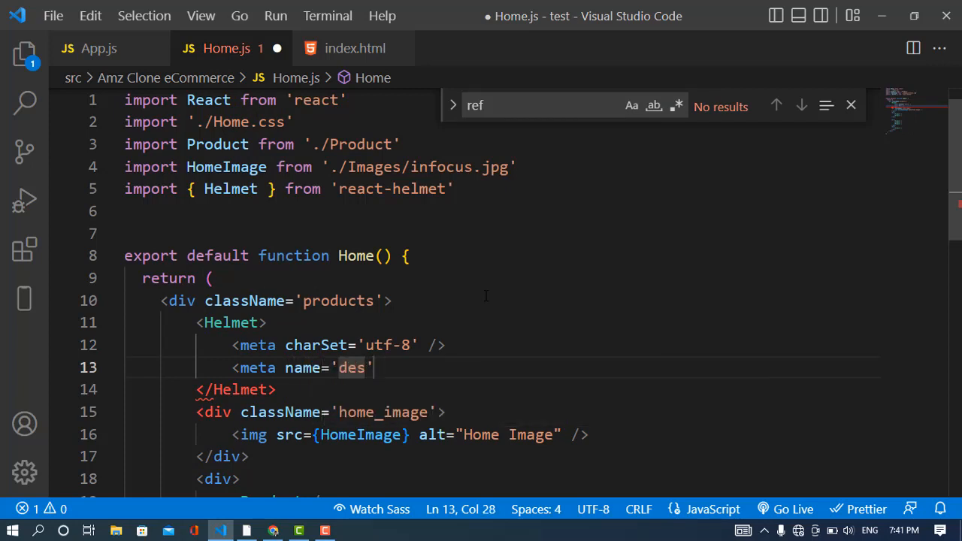
text(cription)
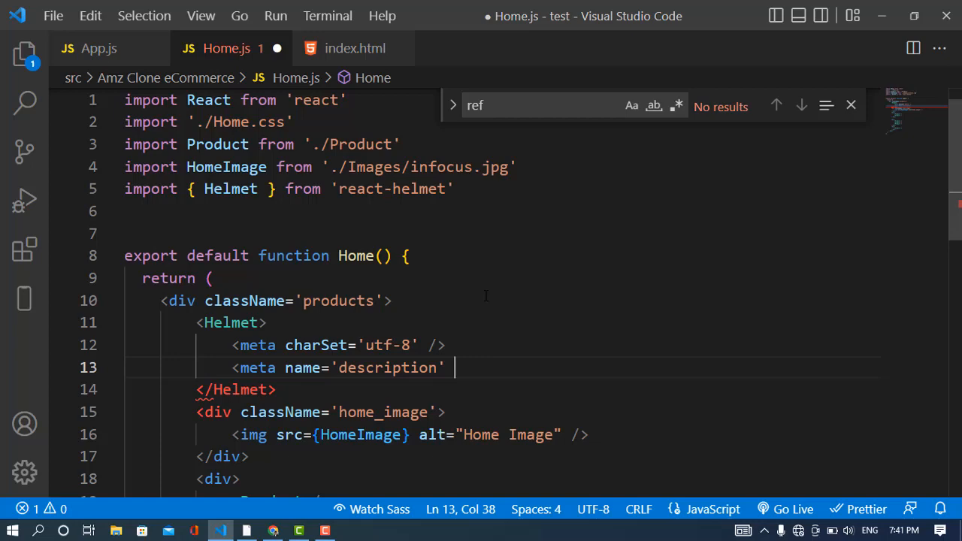
text(content)
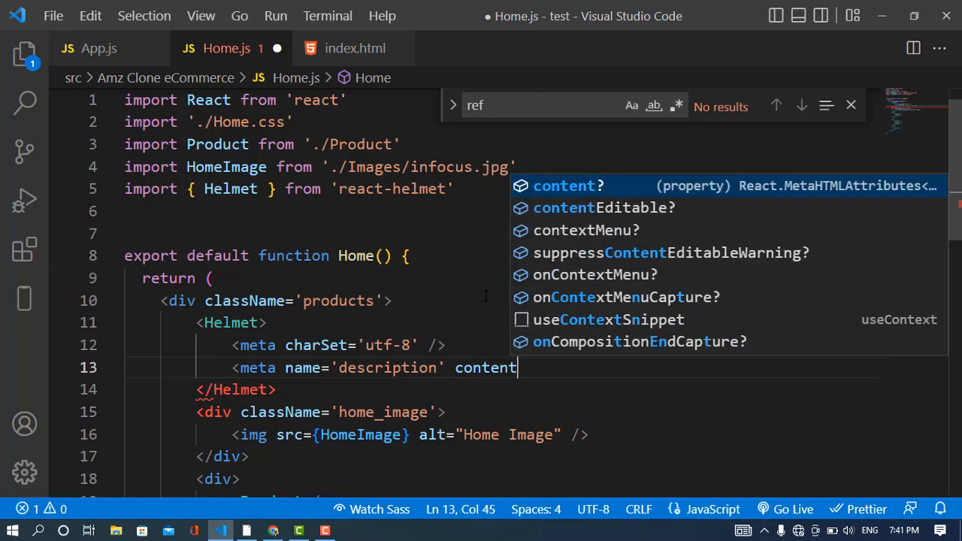
text(="Amazon Clone uIn)
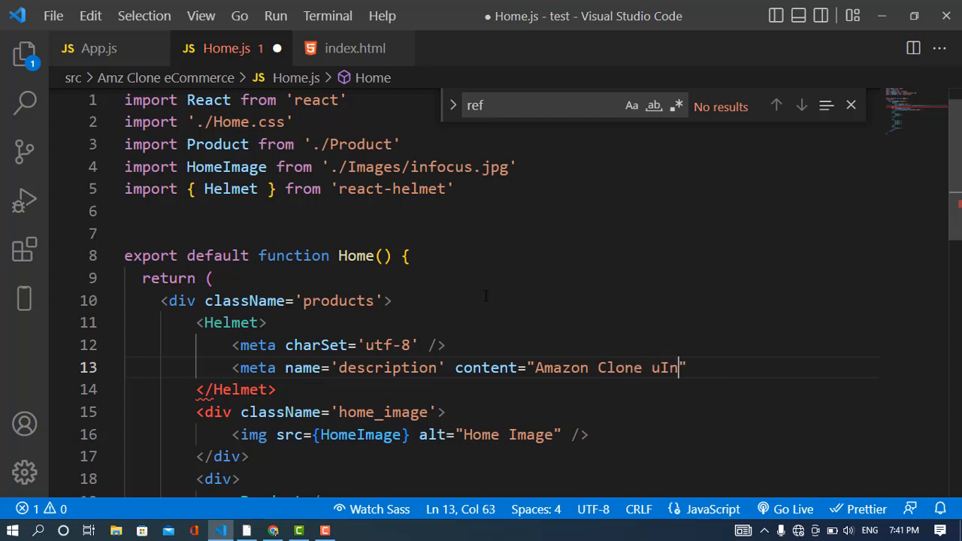
text(sing)
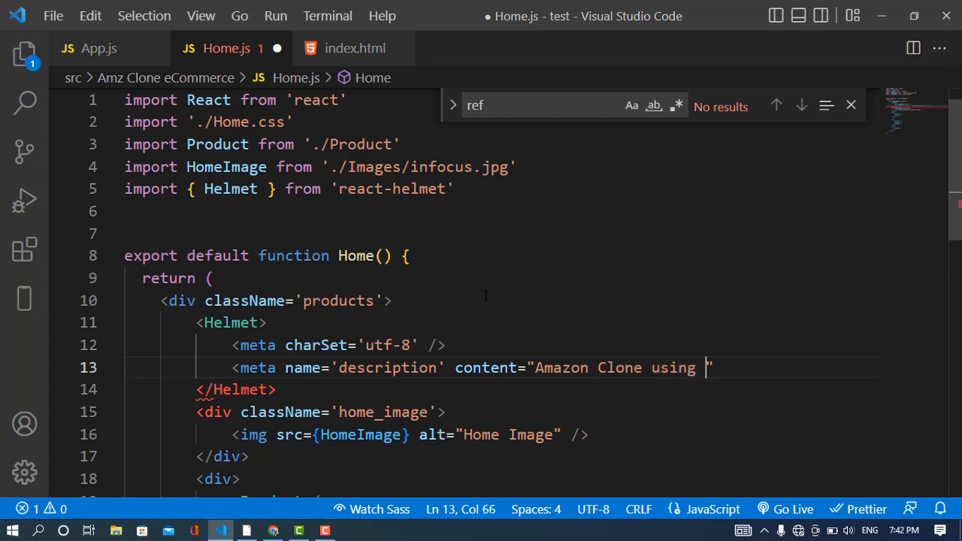
text(REa)
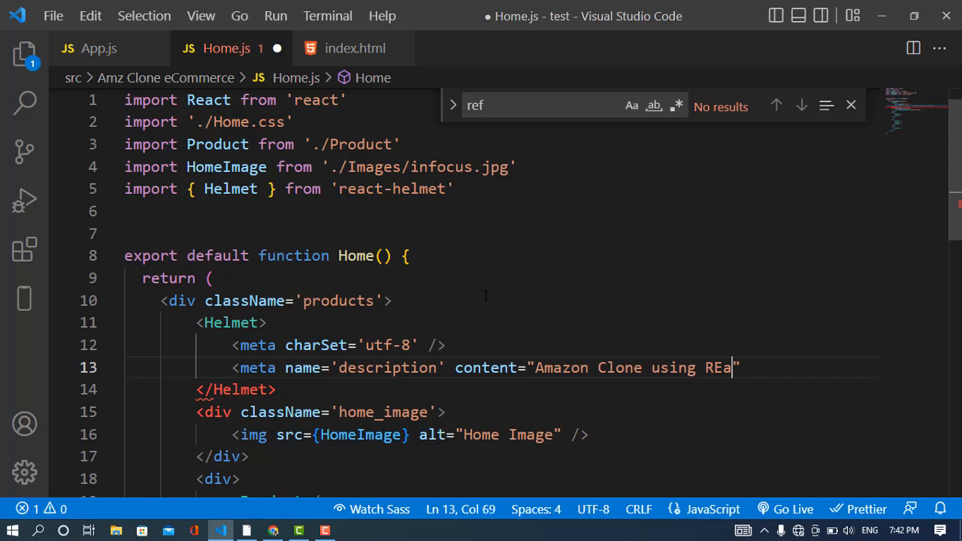
text(React J)
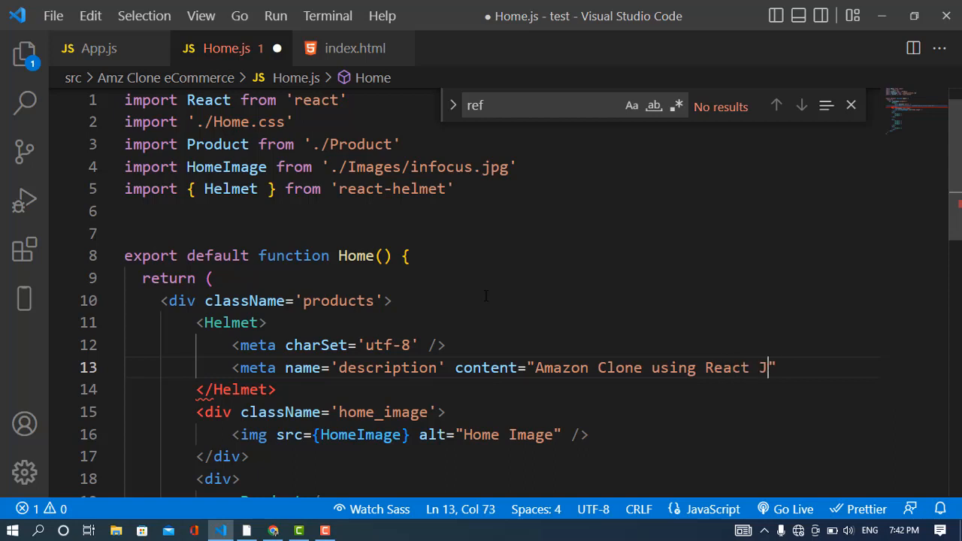
text(S" />)
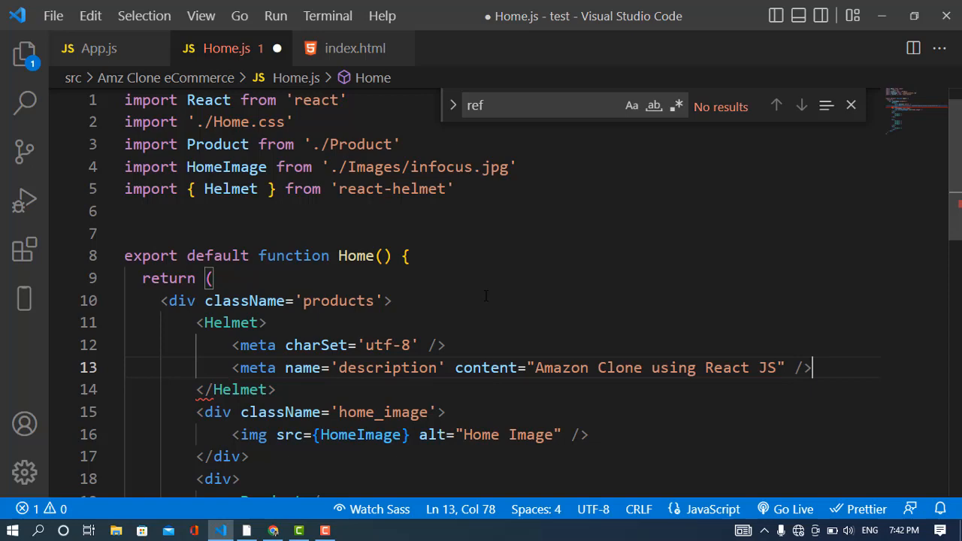
- Add a <title>Amazon Clone App</title> inside Helmet and save
key(Enter)
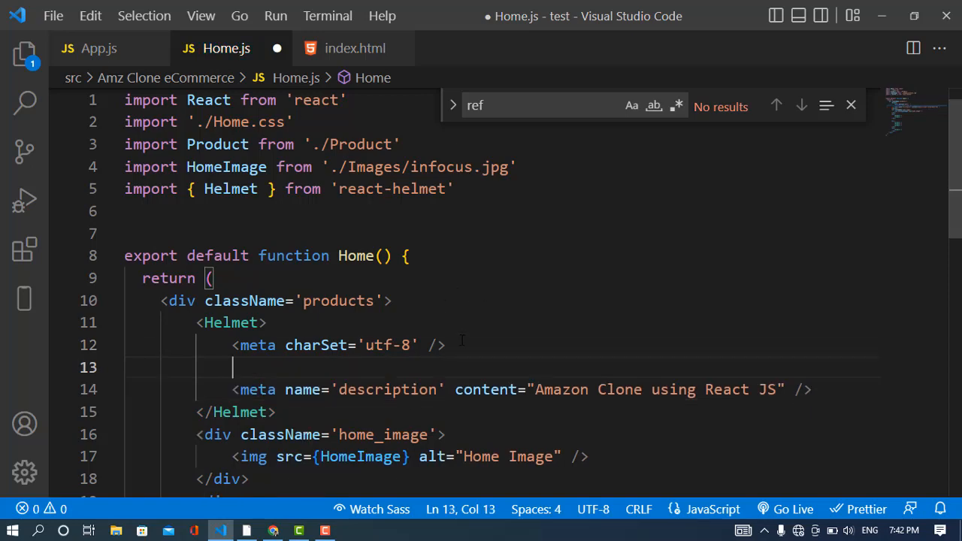
text(<title></title>)
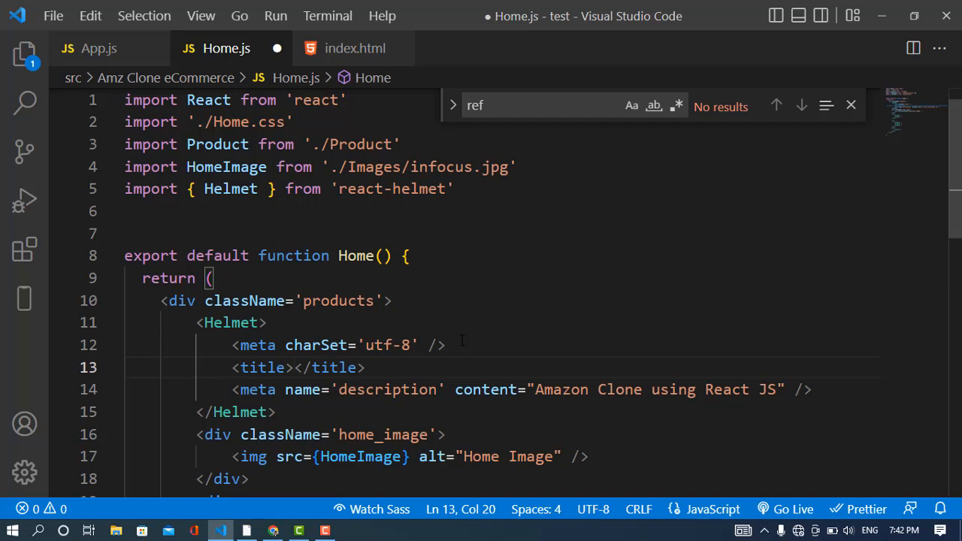
text(Amazon)
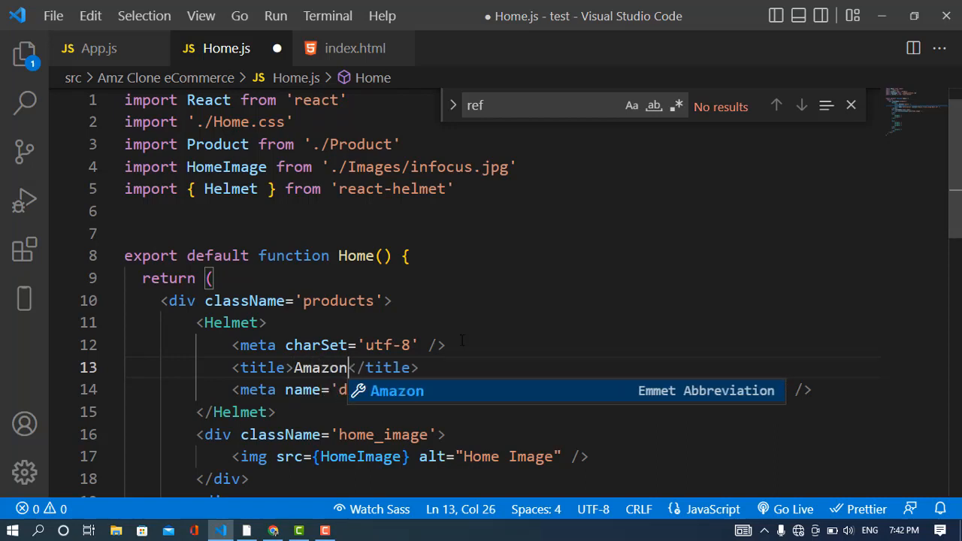
text(Clone App)
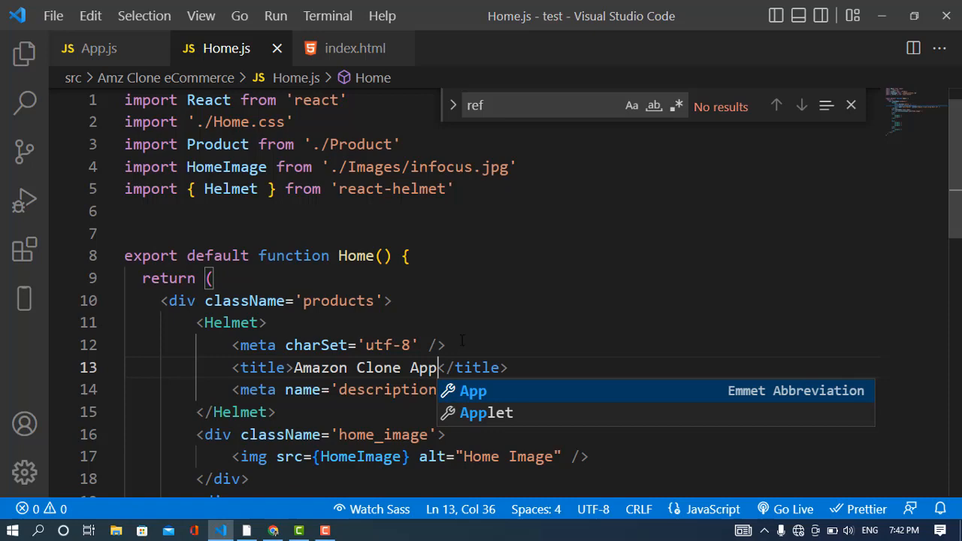
click(273, 530)
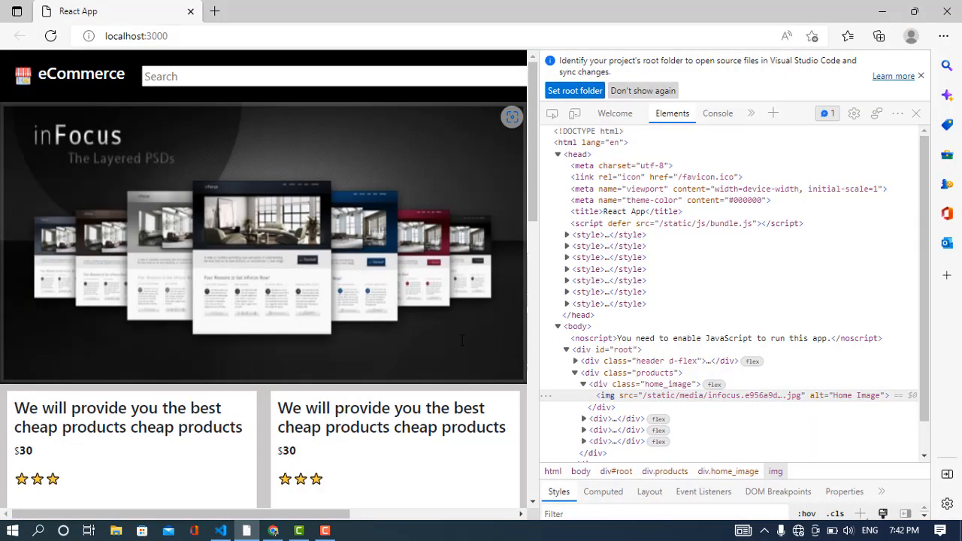
mouse_move(237, 188)
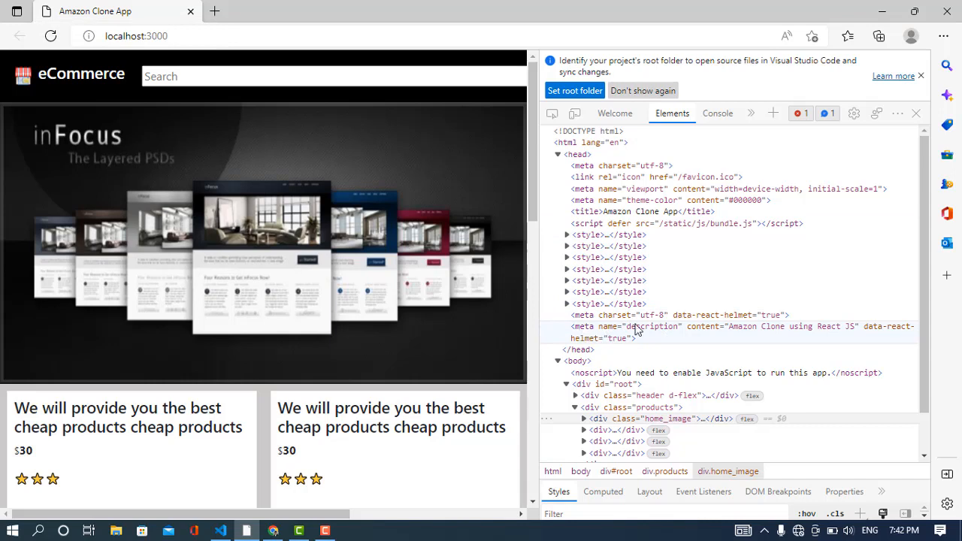
mouse_move(825, 337)
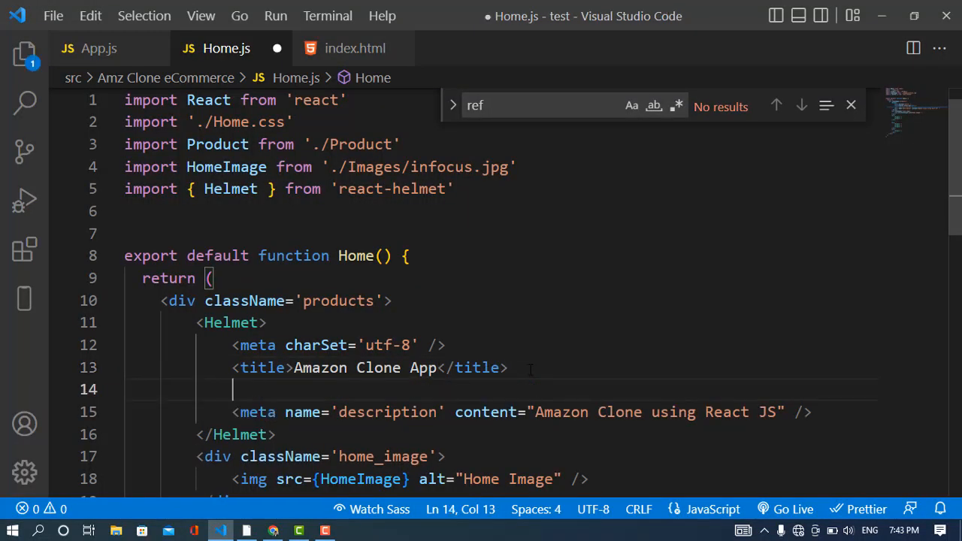
- Add <meta name='keywords' content='Amazon Clone, React JS, ...' /> below the title and save
text(<meta n)
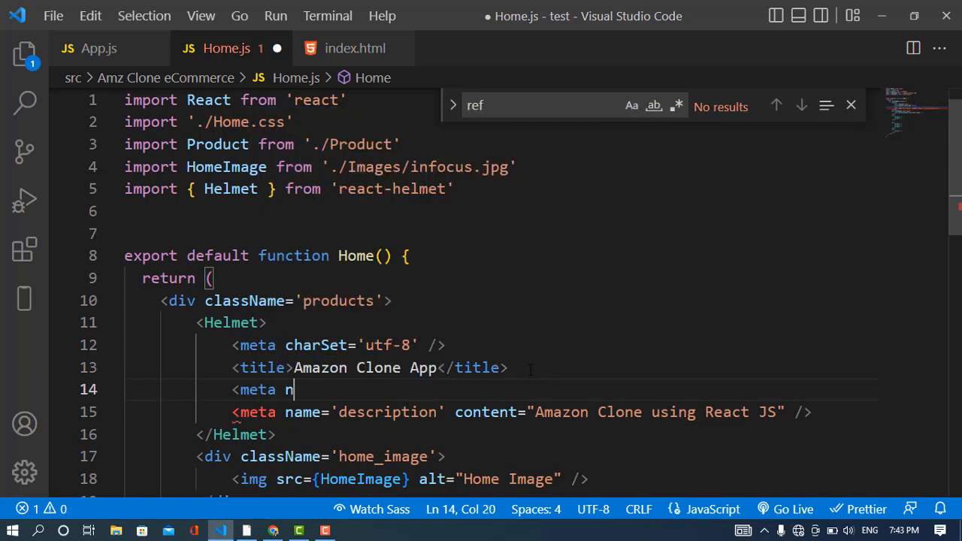
text(ame='c')
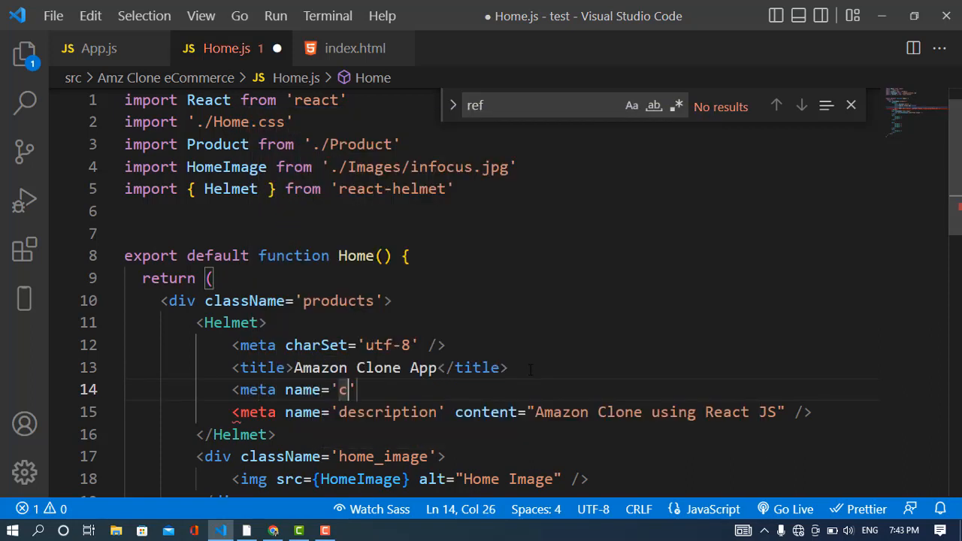
text(eywor)
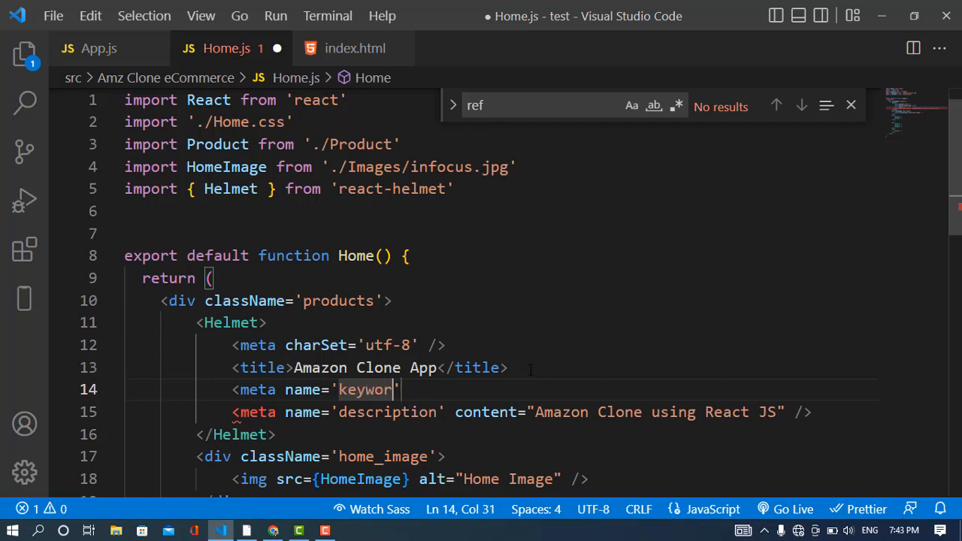
text(ds)
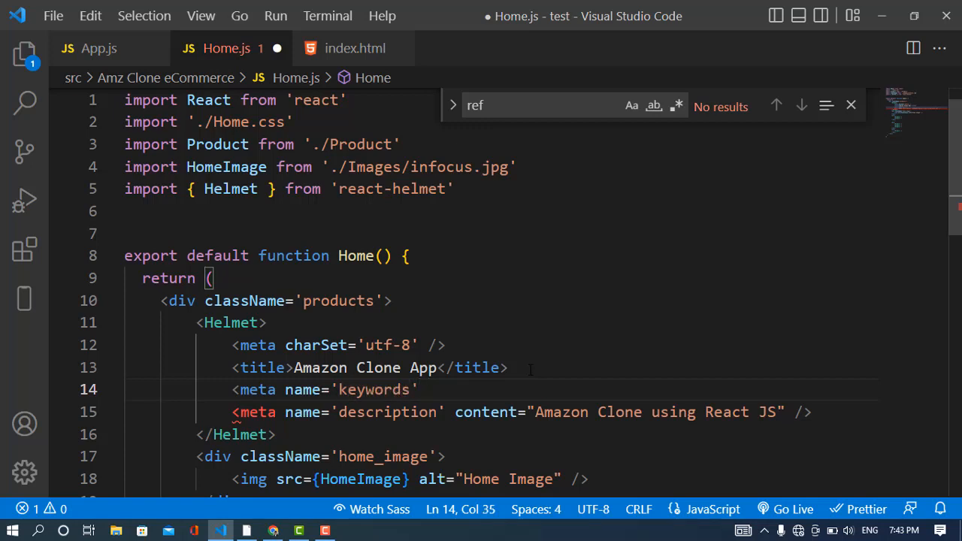
text(content='')
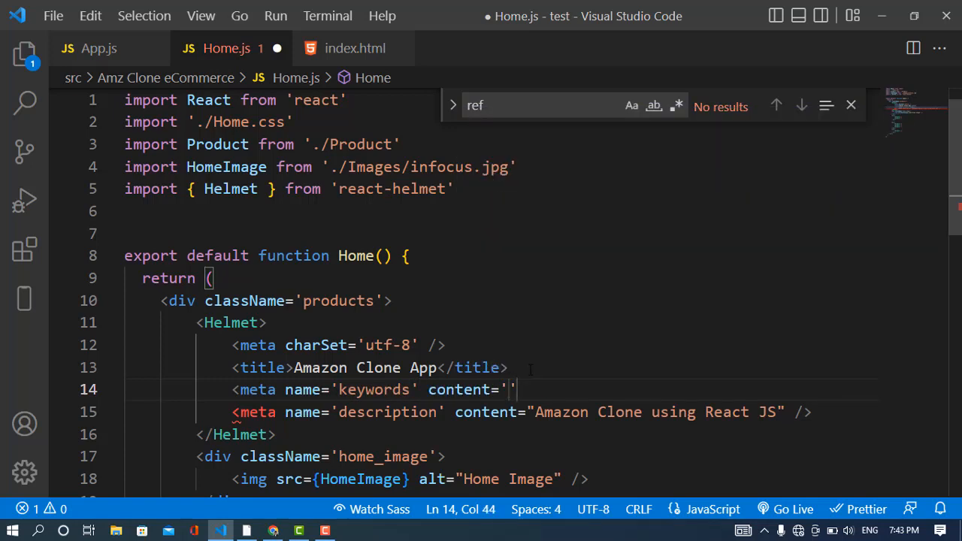
text(Key)
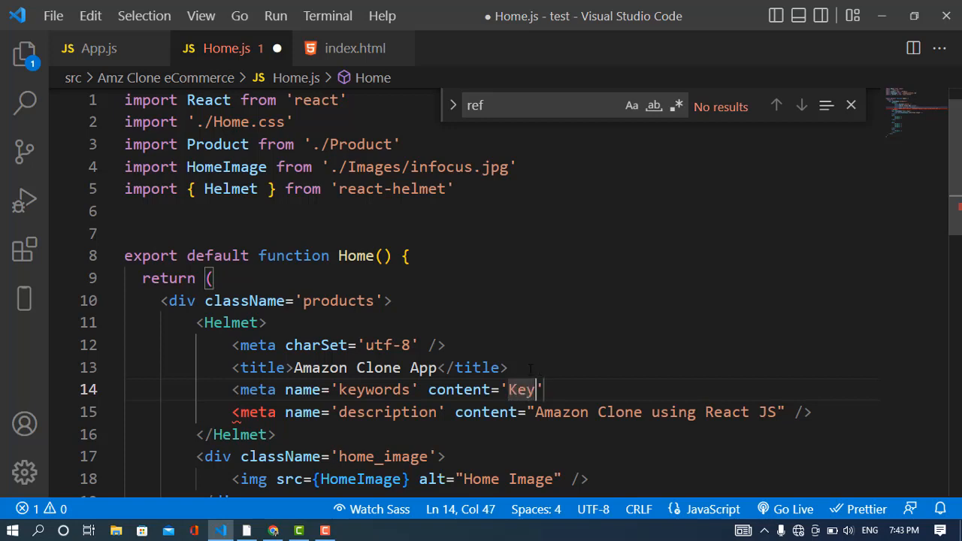
text(Amazon)
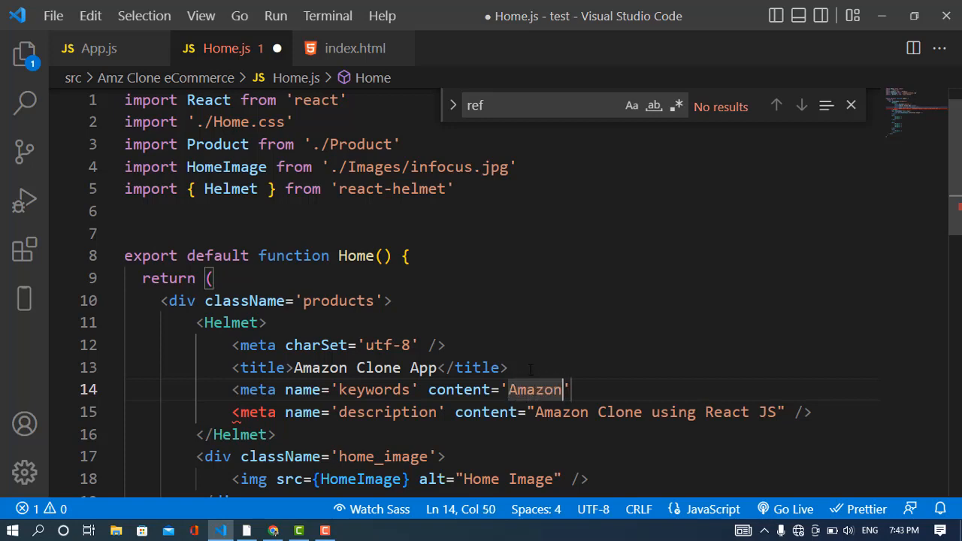
text(Clone, React)
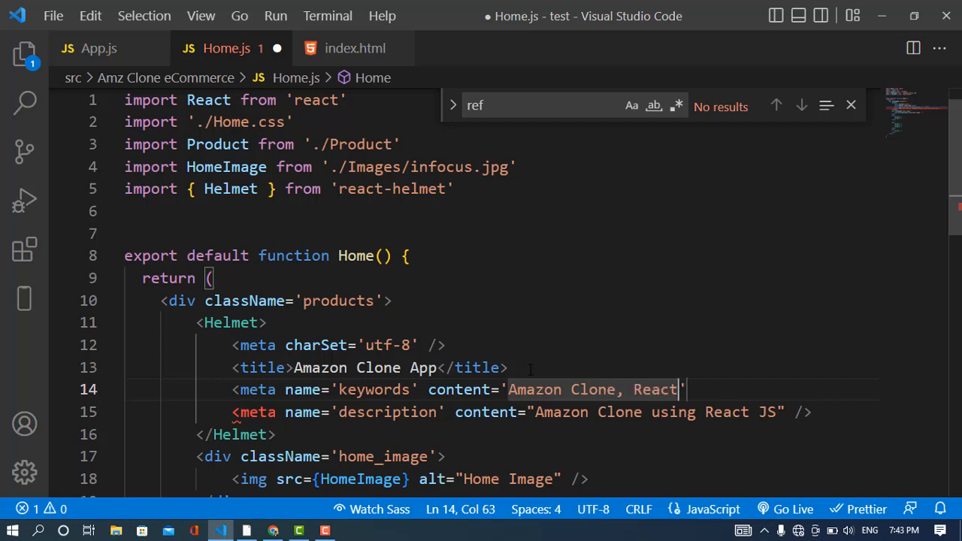
text(JS, ...)
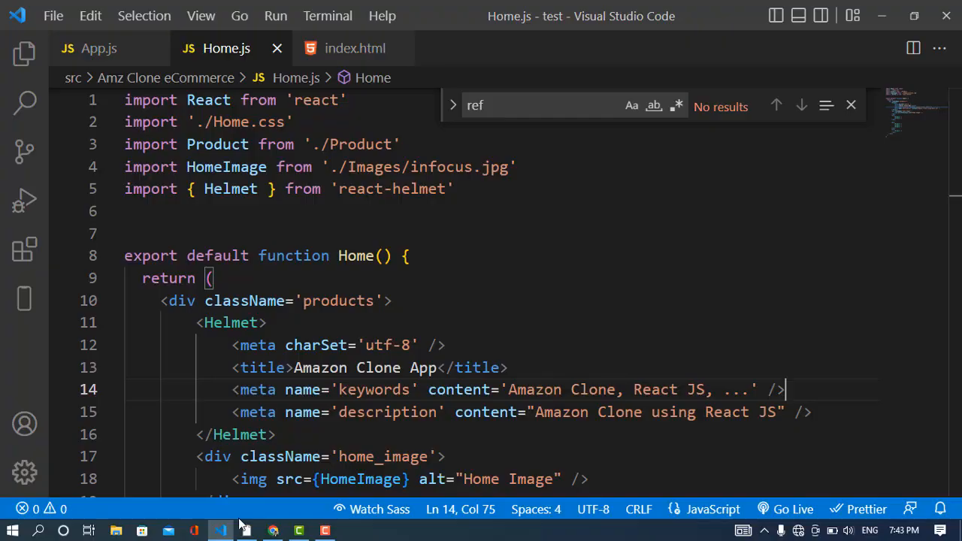
- Check the keywords meta tag in the DevTools head, then navigate to localhost:3000/checkout
click(272, 530)
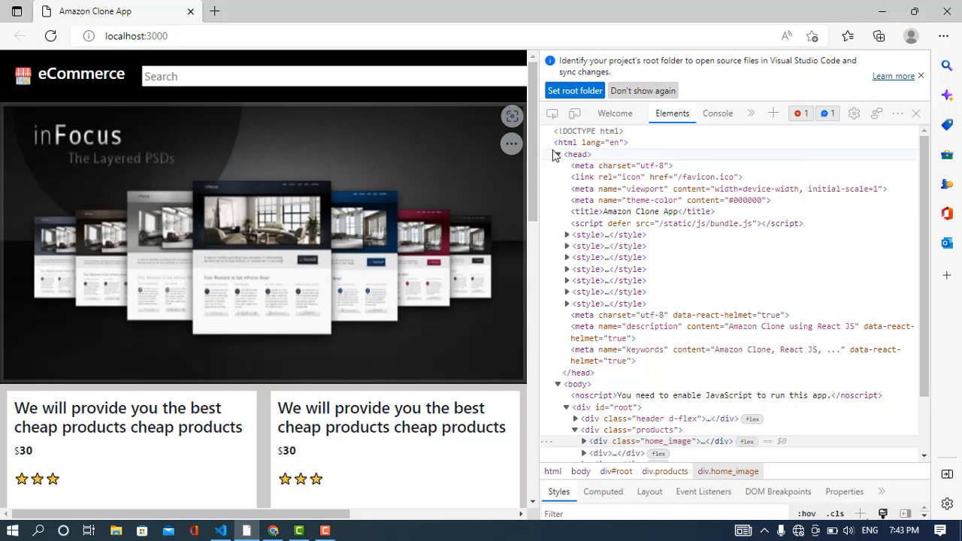
click(556, 153)
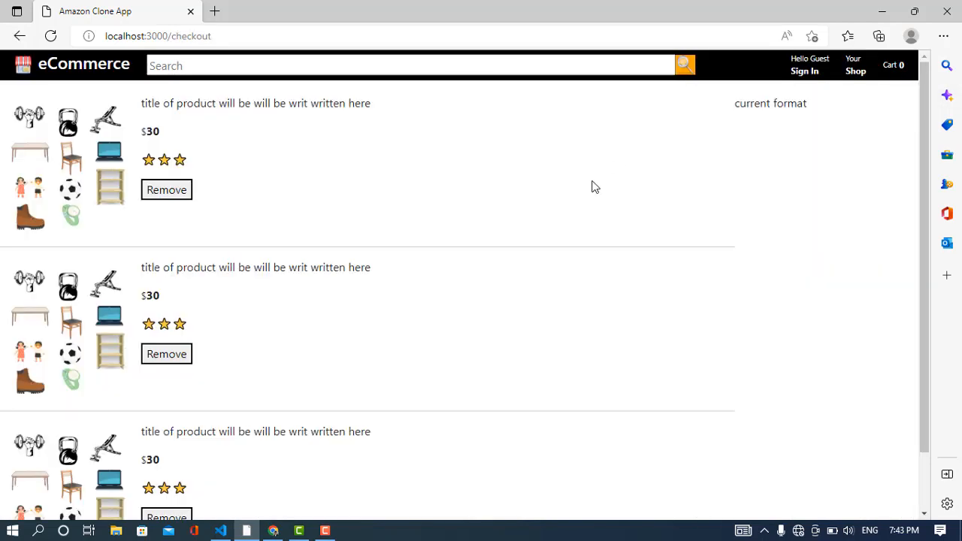
mouse_move(391, 249)
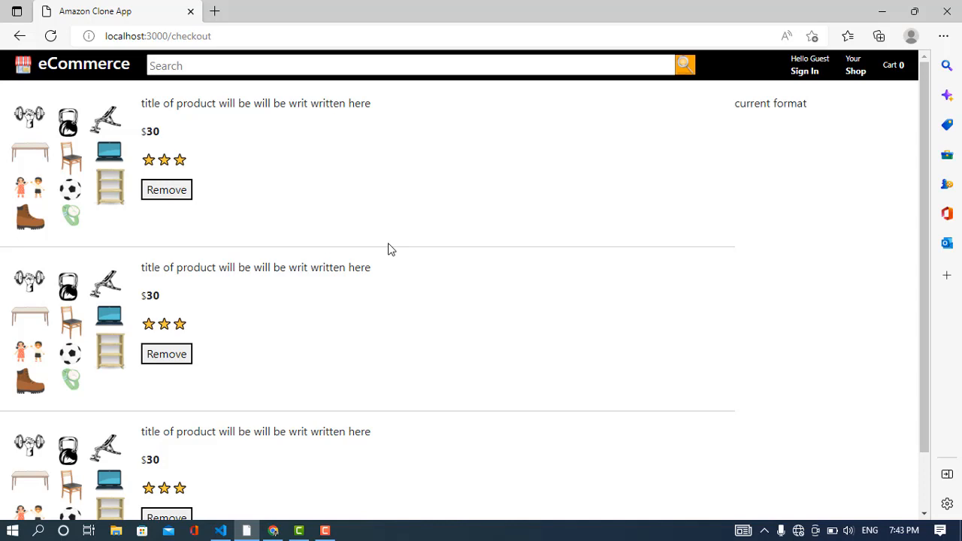
mouse_move(410, 226)
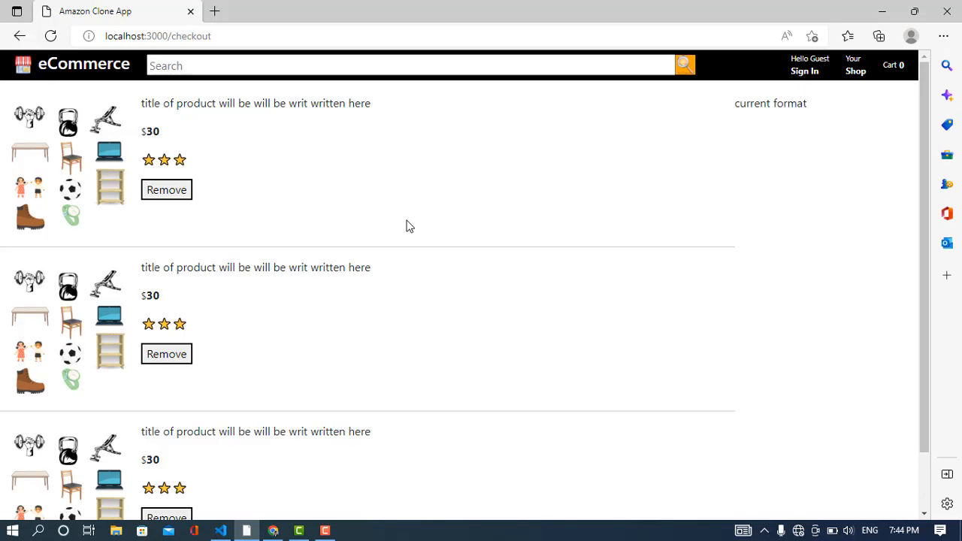
click(219, 532)
text(c)
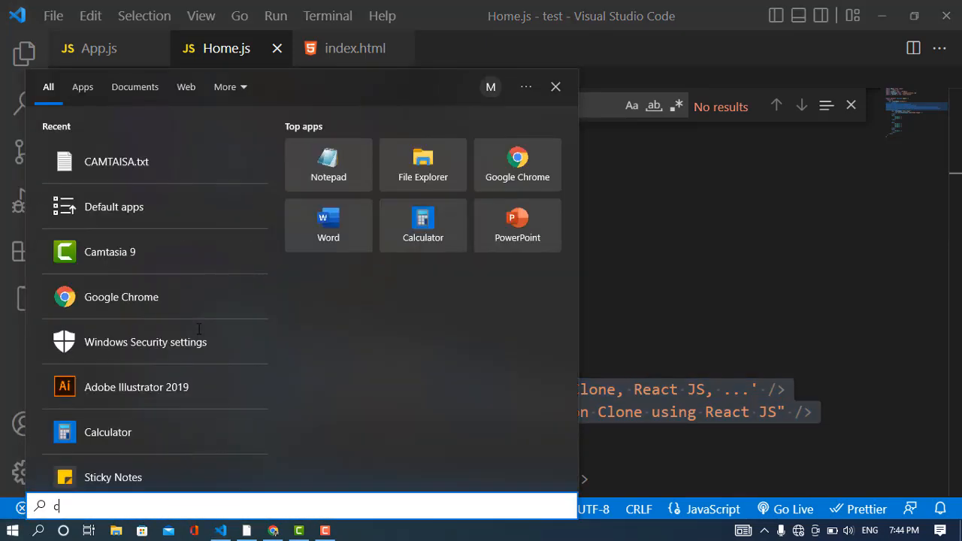
- Open Checkout.js and replace 'Clone App' so its Helmet title reads Amazon Checkout
text(alculator)
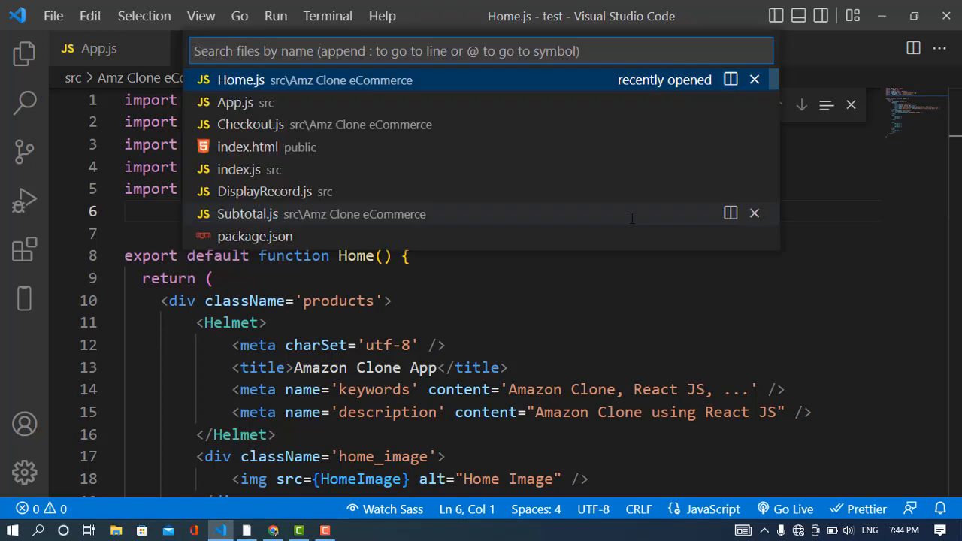
text(ch)
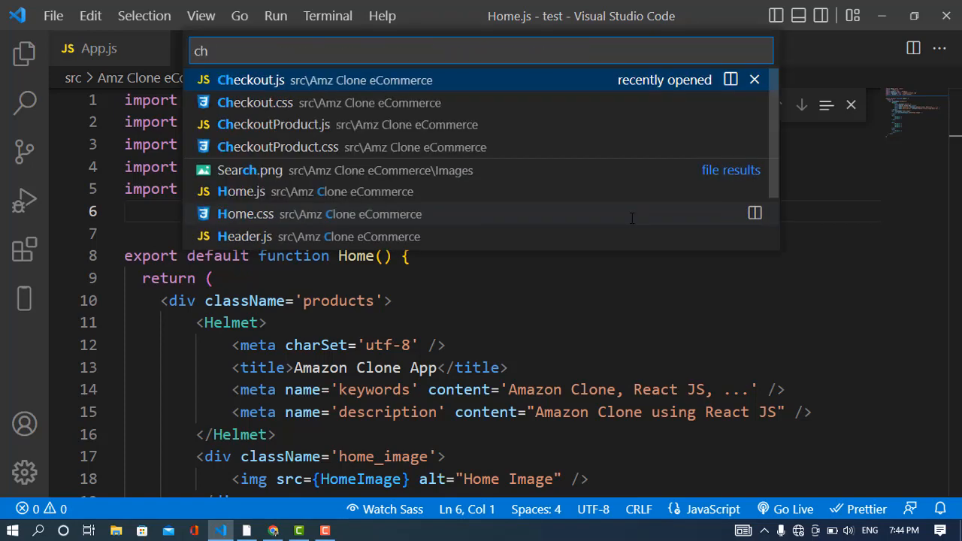
click(249, 79)
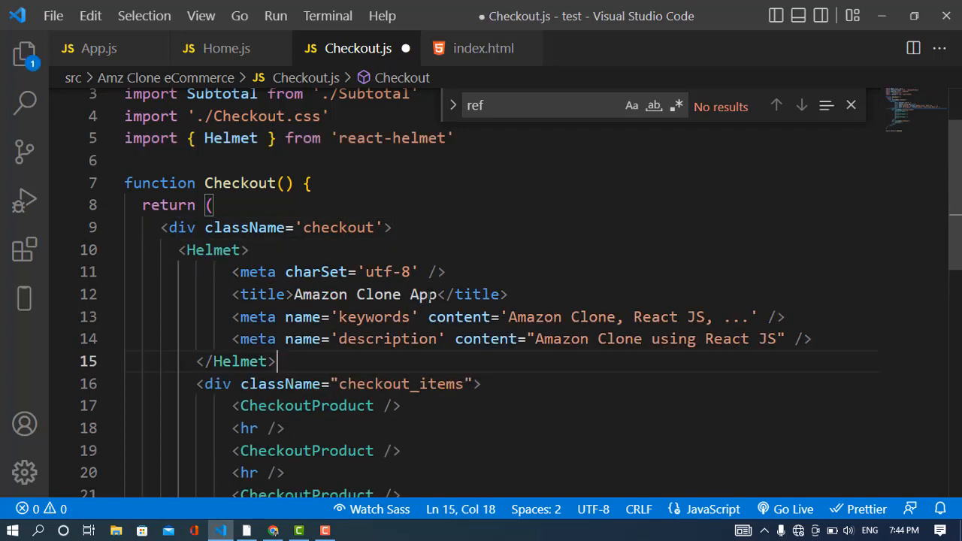
drag(356, 293, 439, 293)
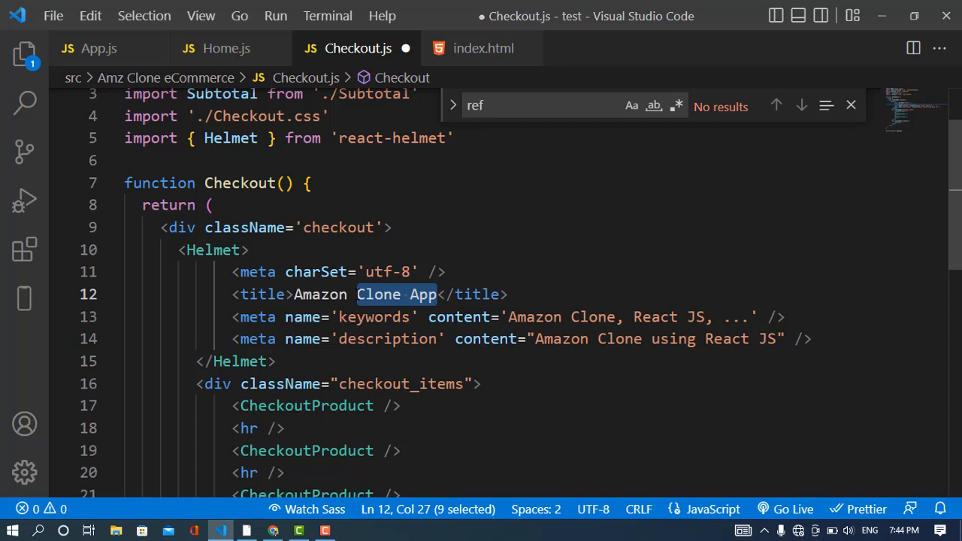
text(Checkout)
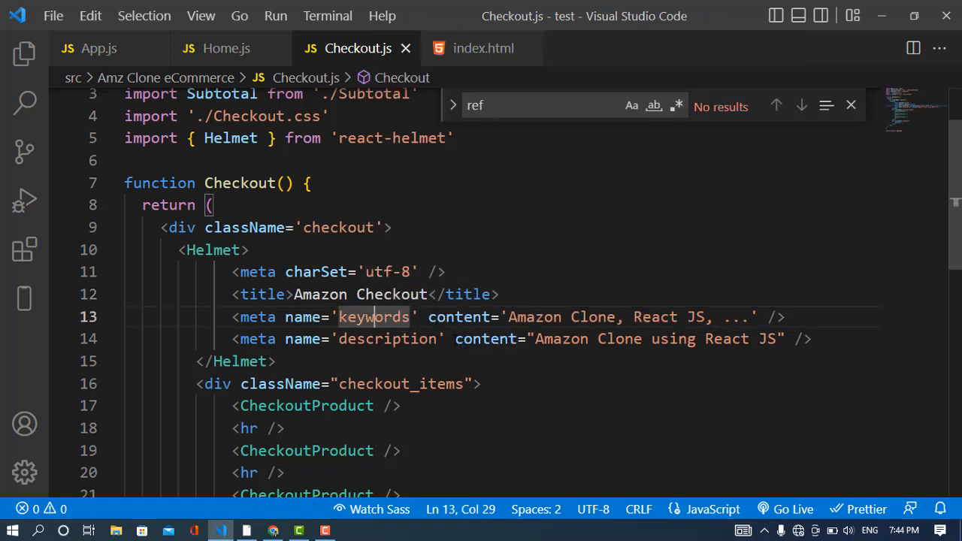
- Switch to Edge to see the checkout tab titled Amazon Checkout
click(272, 532)
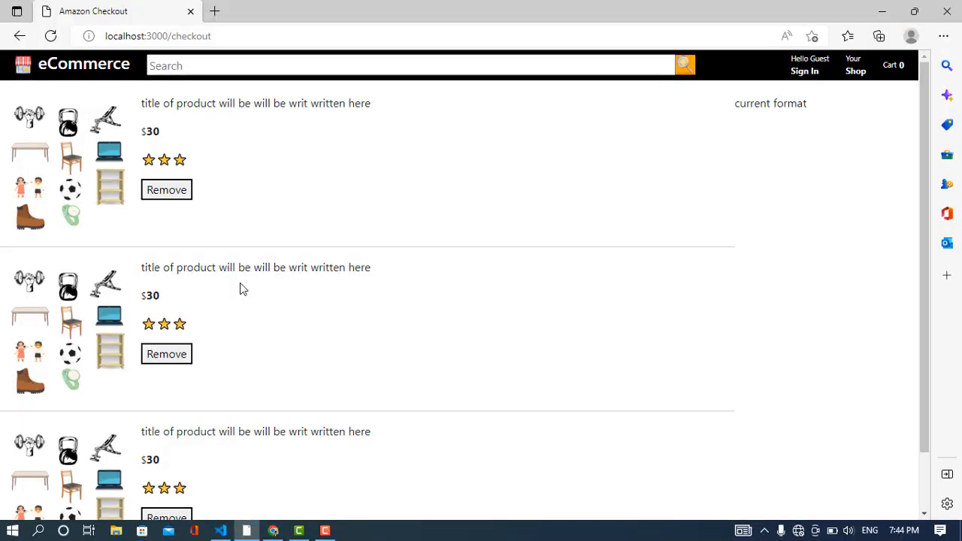
mouse_move(90, 22)
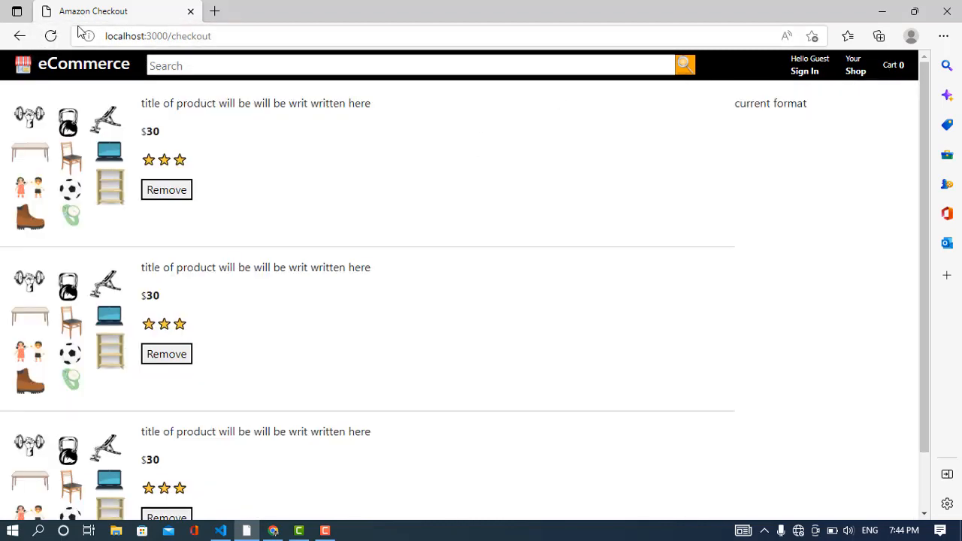
mouse_move(424, 236)
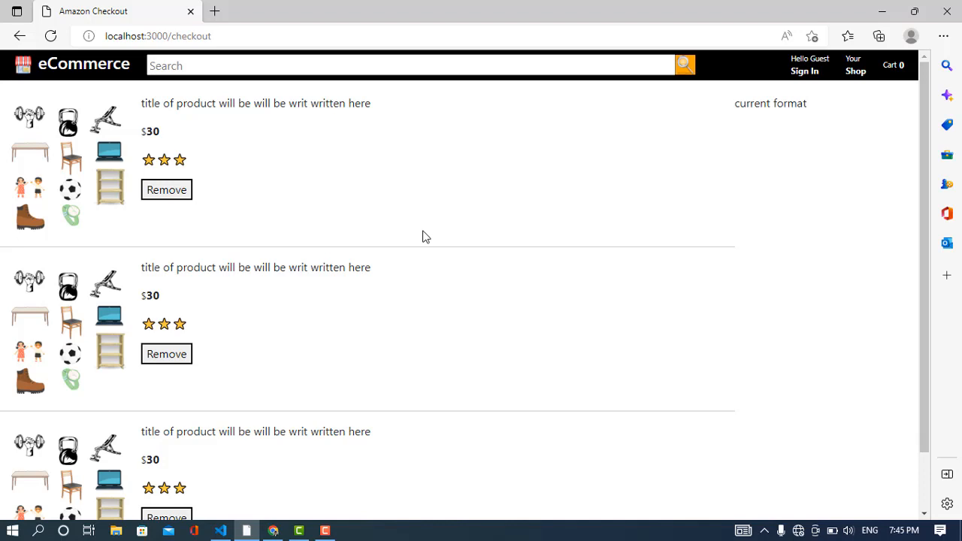
mouse_move(339, 412)
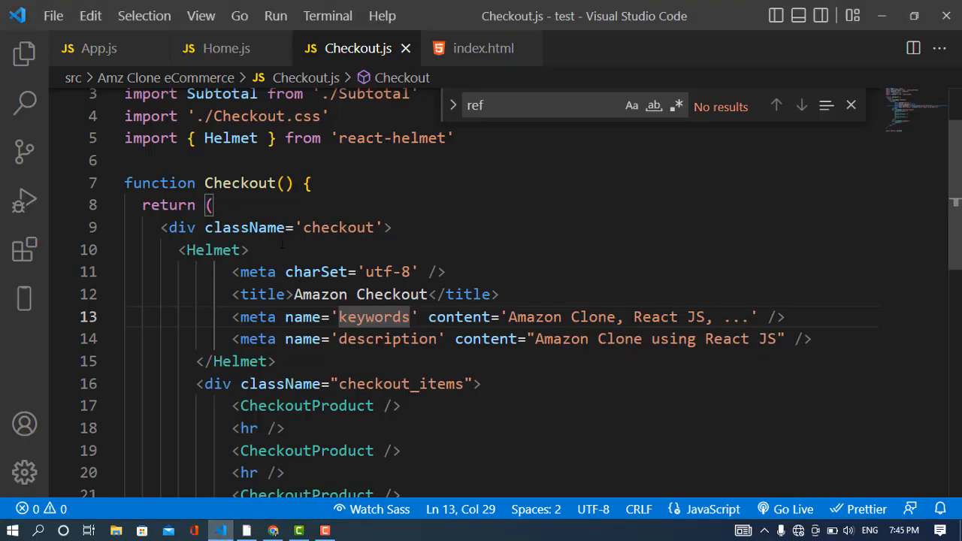
mouse_move(316, 270)
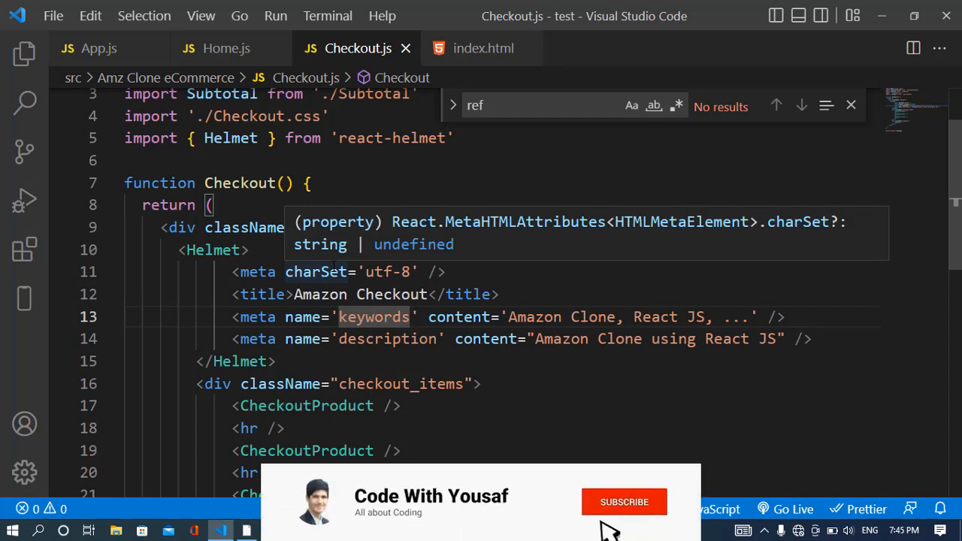
- Return to VS Code to review Checkout.js's completed Helmet block
click(623, 502)
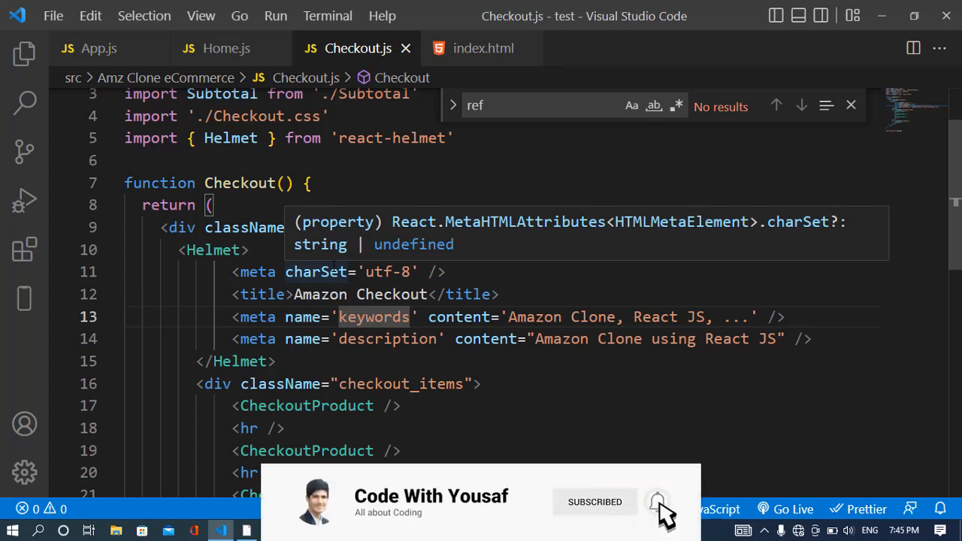